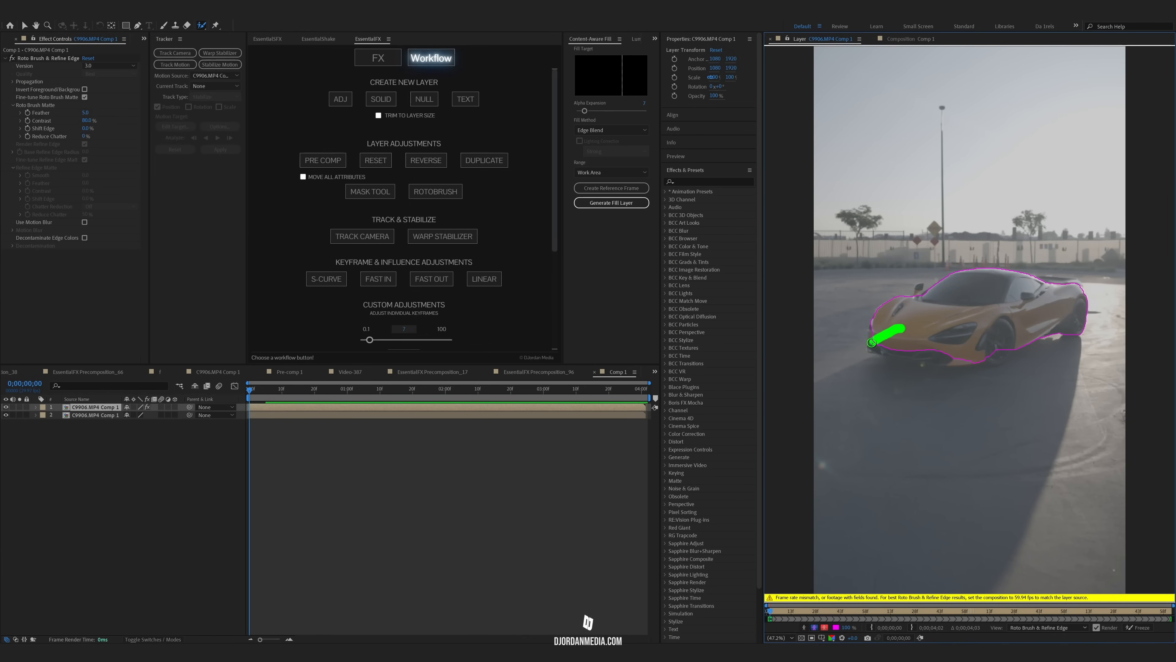
# Rotoscope the car with Roto Brush through the clip and freeze the propagated matte.
pyautogui.click(456, 389)
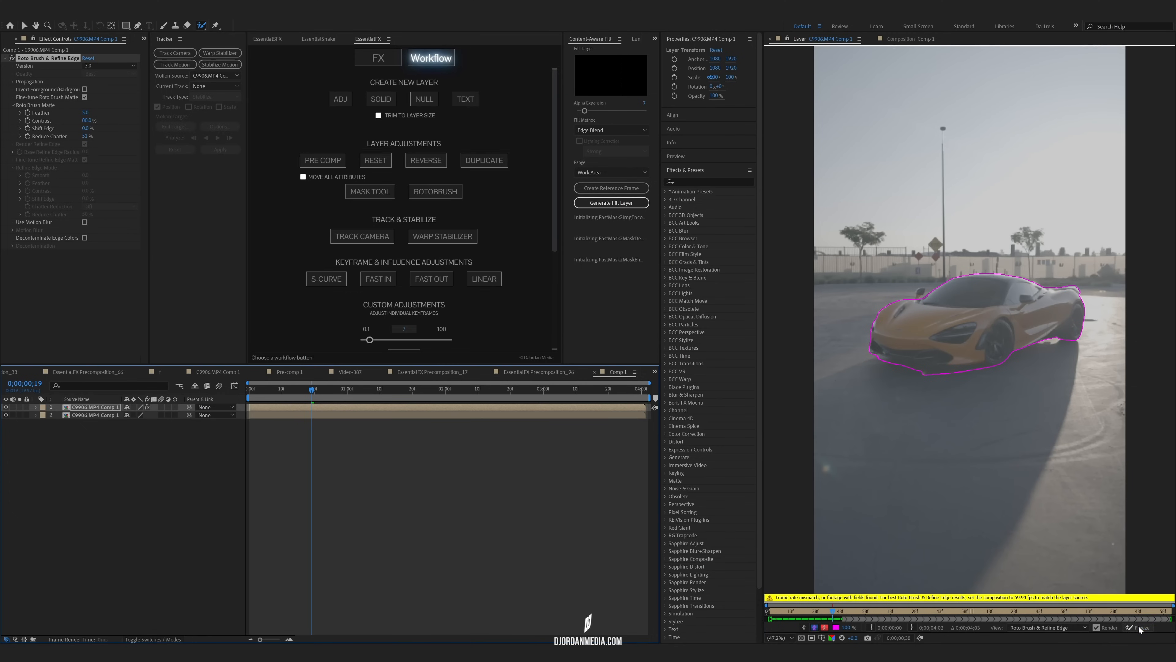
pyautogui.click(908, 38)
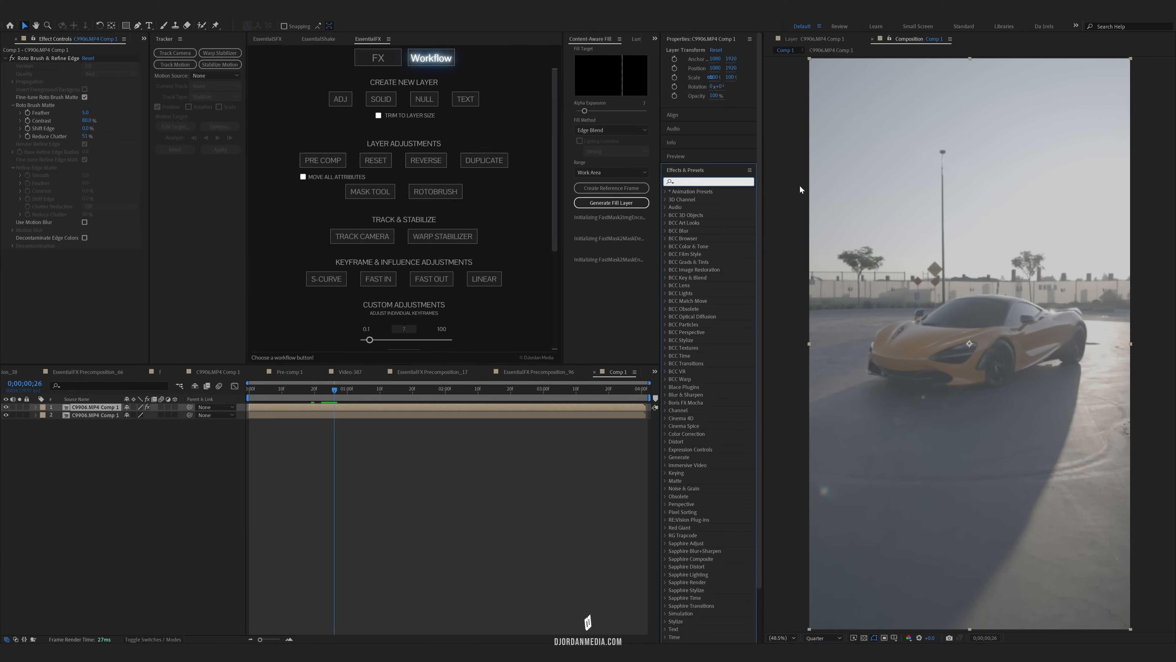
# Apply Keylight (1.2) to the car layer and keyframe Screen Gain at two frames.
pyautogui.write('key')
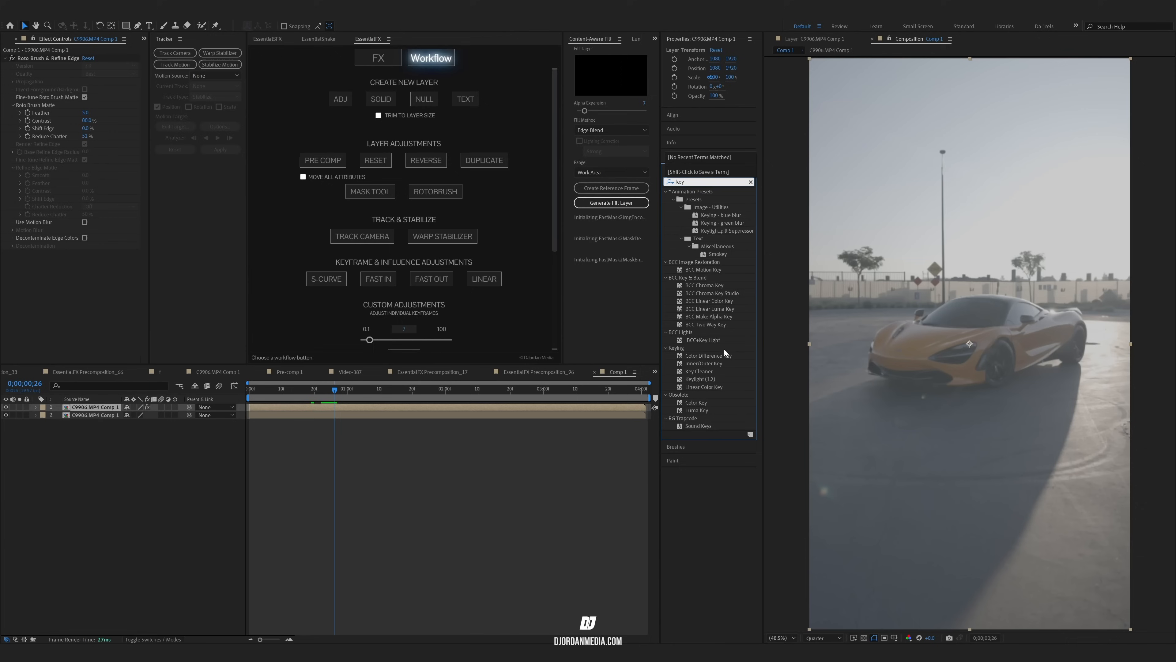
pyautogui.doubleClick(698, 378)
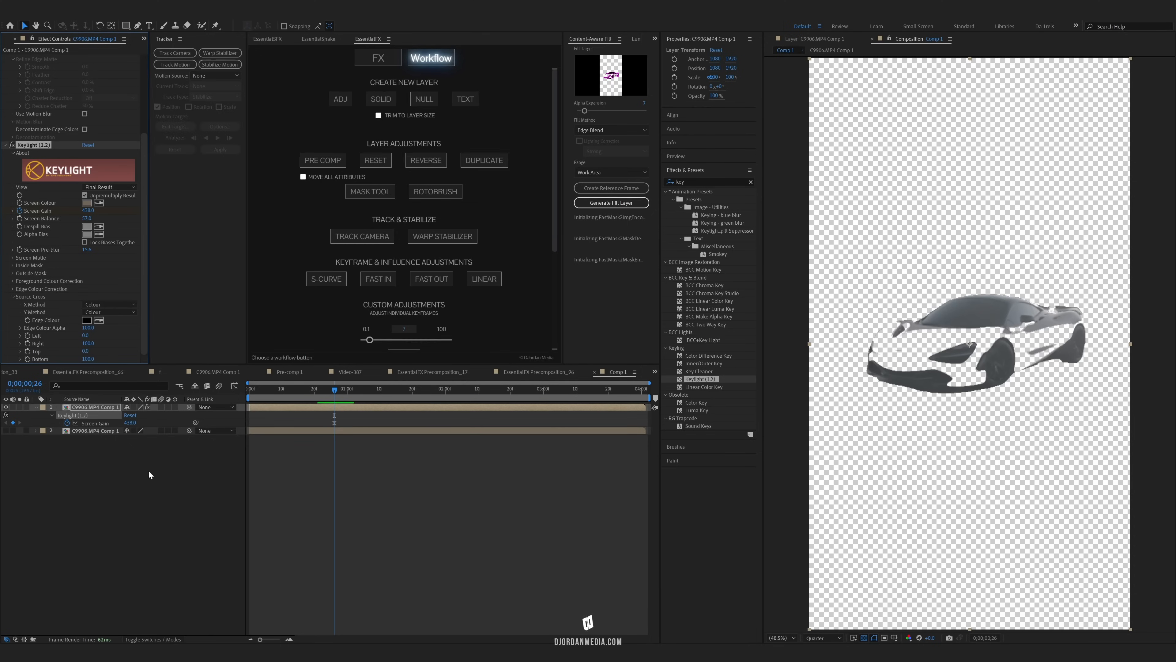
pyautogui.click(451, 388)
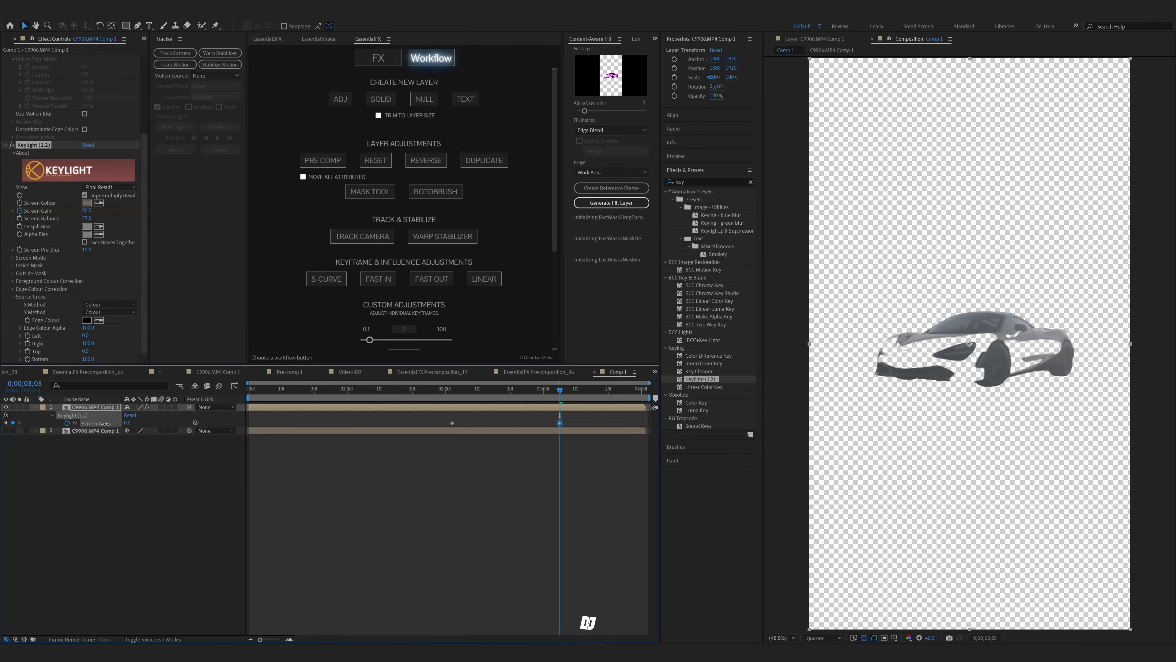
pyautogui.click(481, 384)
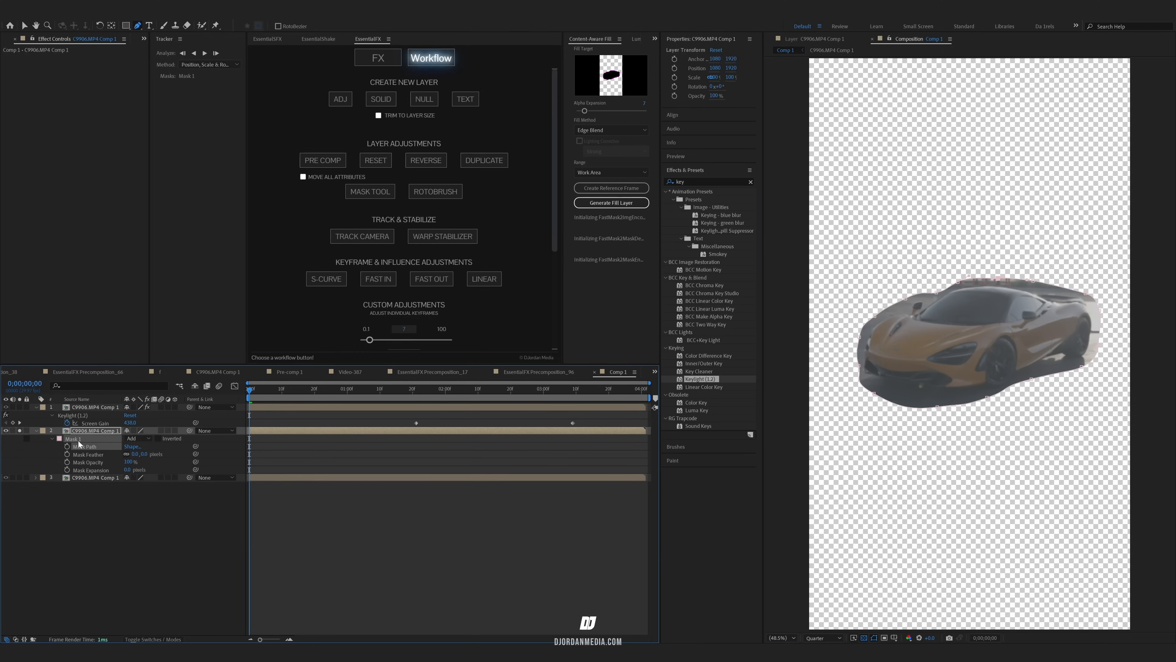
# Mask the car on a duplicate footage layer and track the mask forward through the clip.
pyautogui.click(206, 52)
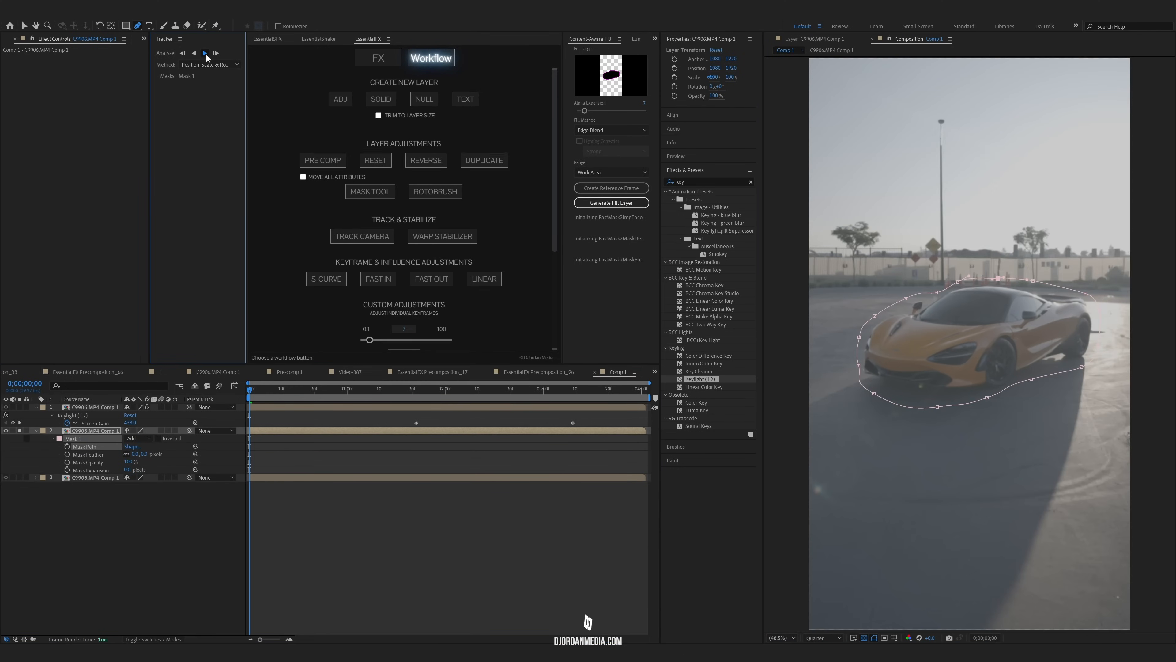
pyautogui.click(206, 52)
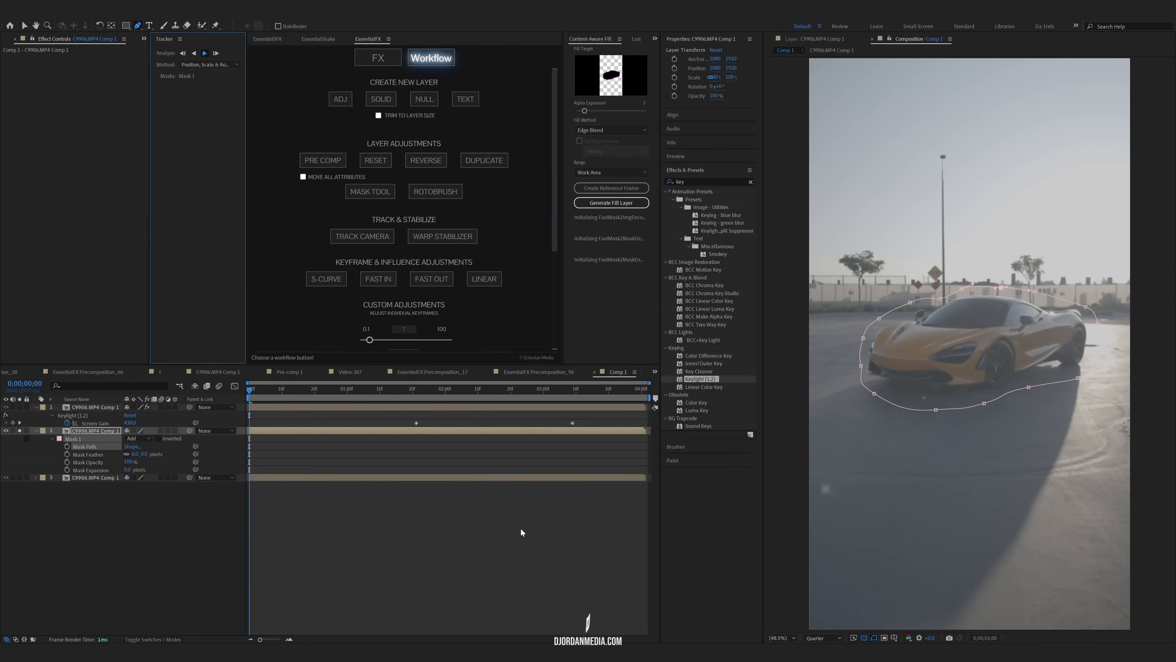
# Set Mask 1 to Subtract and generate an Object content-aware fill layer for the car hole.
pyautogui.click(137, 437)
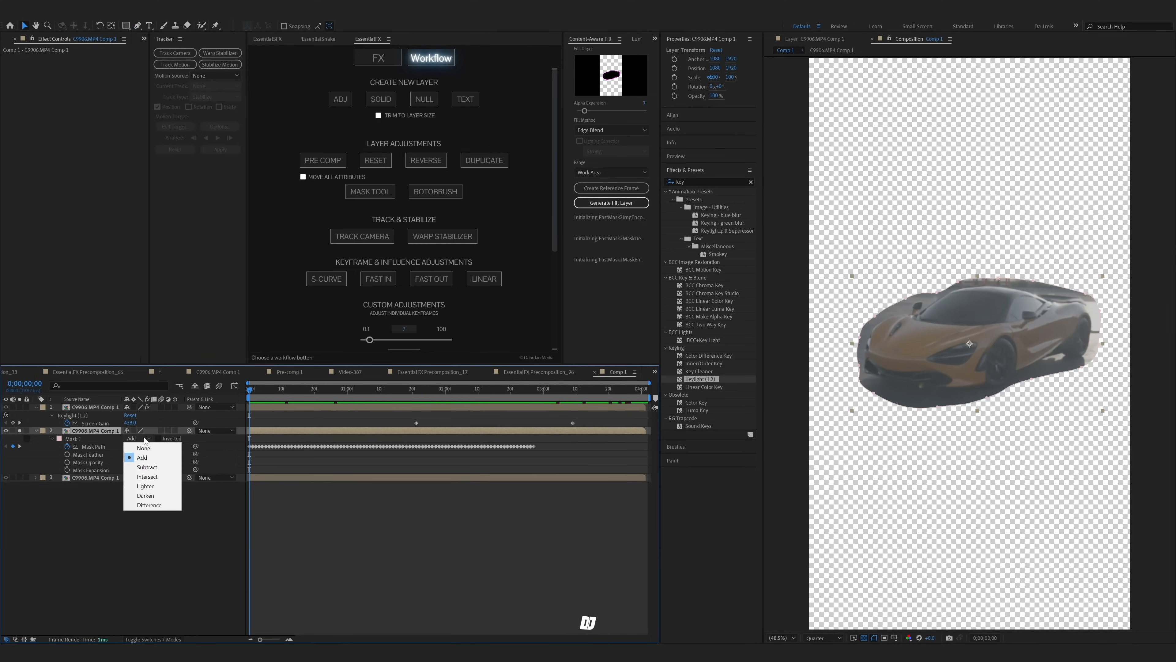
pyautogui.click(147, 467)
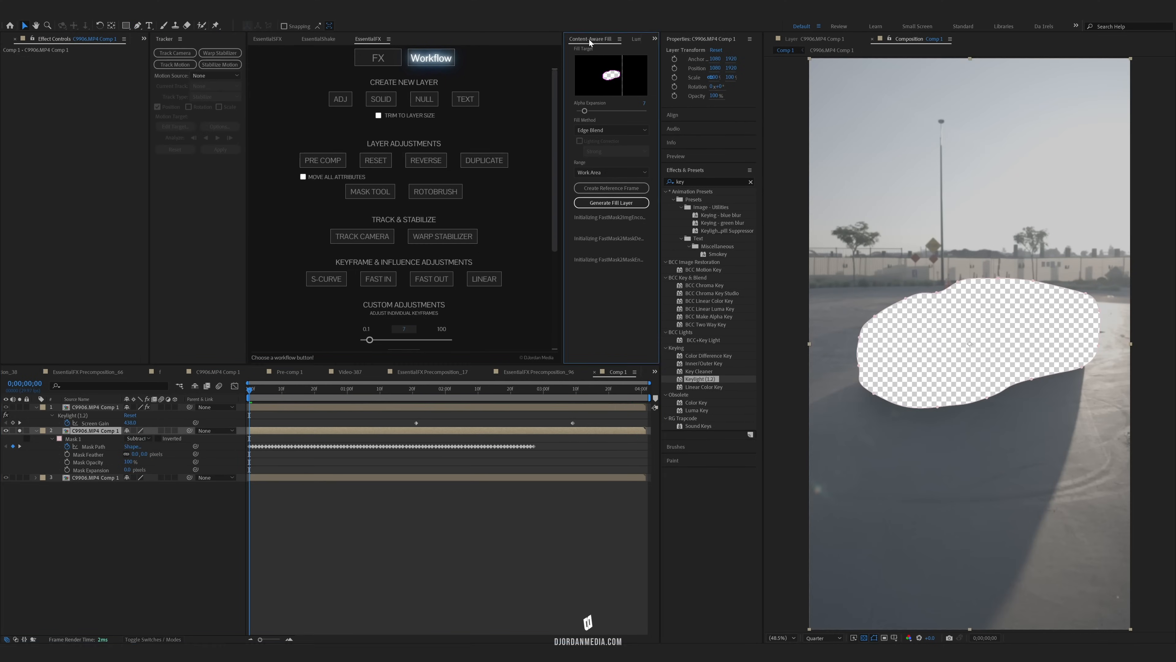
pyautogui.click(155, 24)
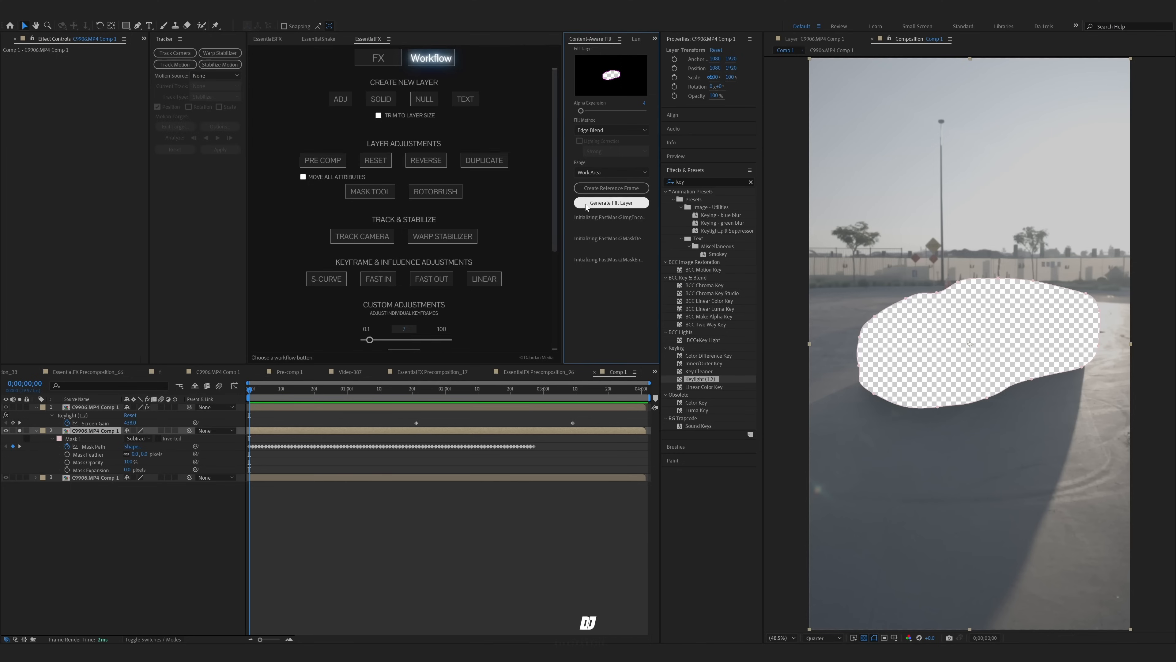
pyautogui.click(611, 202)
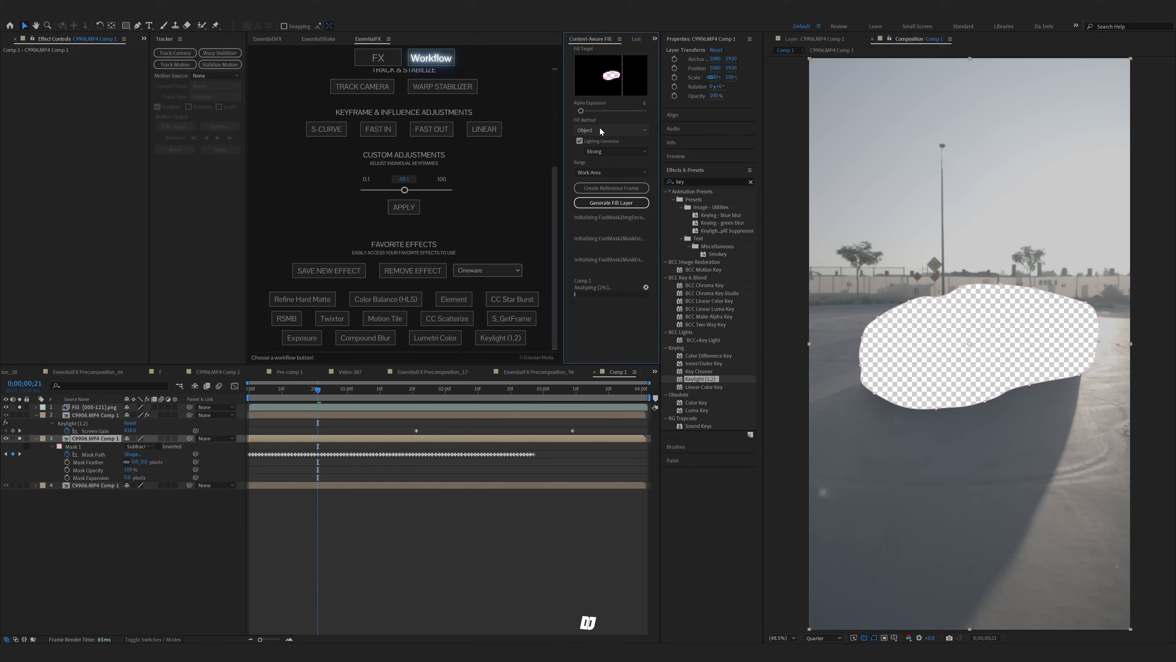
pyautogui.click(610, 130)
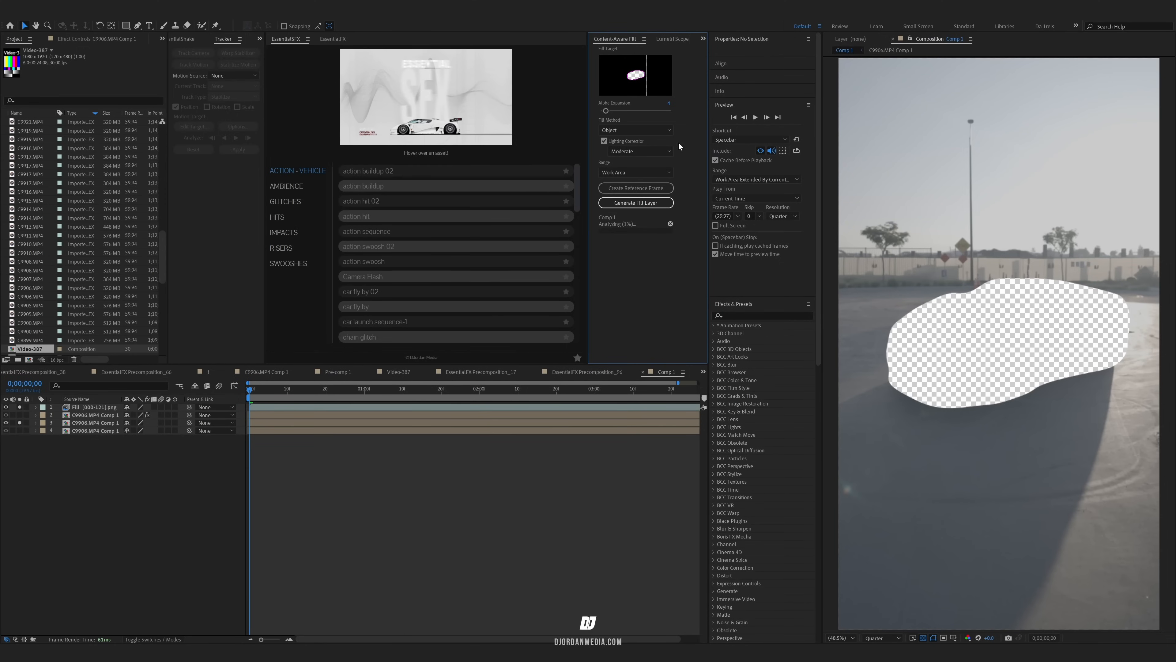
# Place the generated fill beneath the car and set Keylight's Screen Colour to the car's orange paint.
pyautogui.click(451, 57)
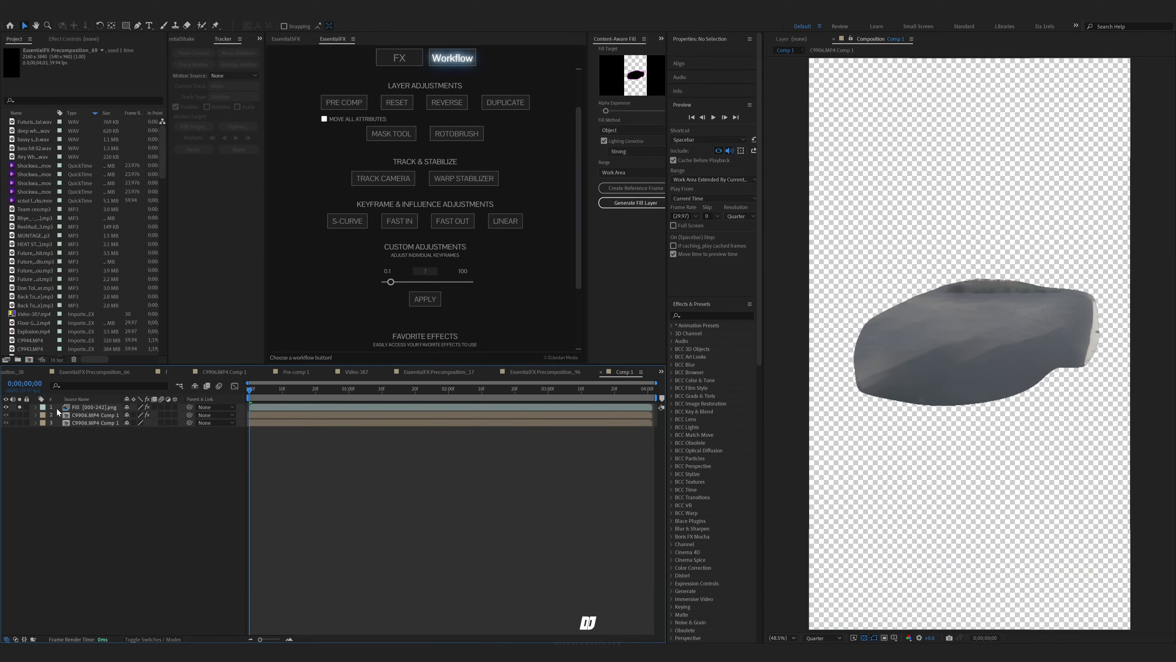
pyautogui.click(94, 407)
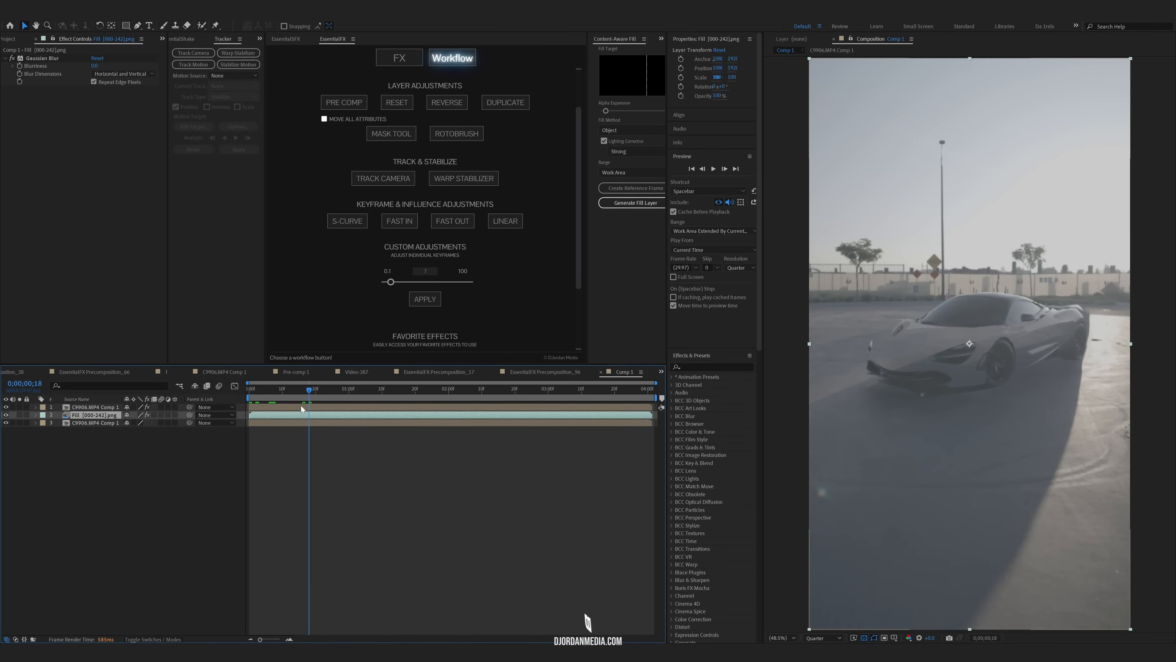
pyautogui.click(517, 389)
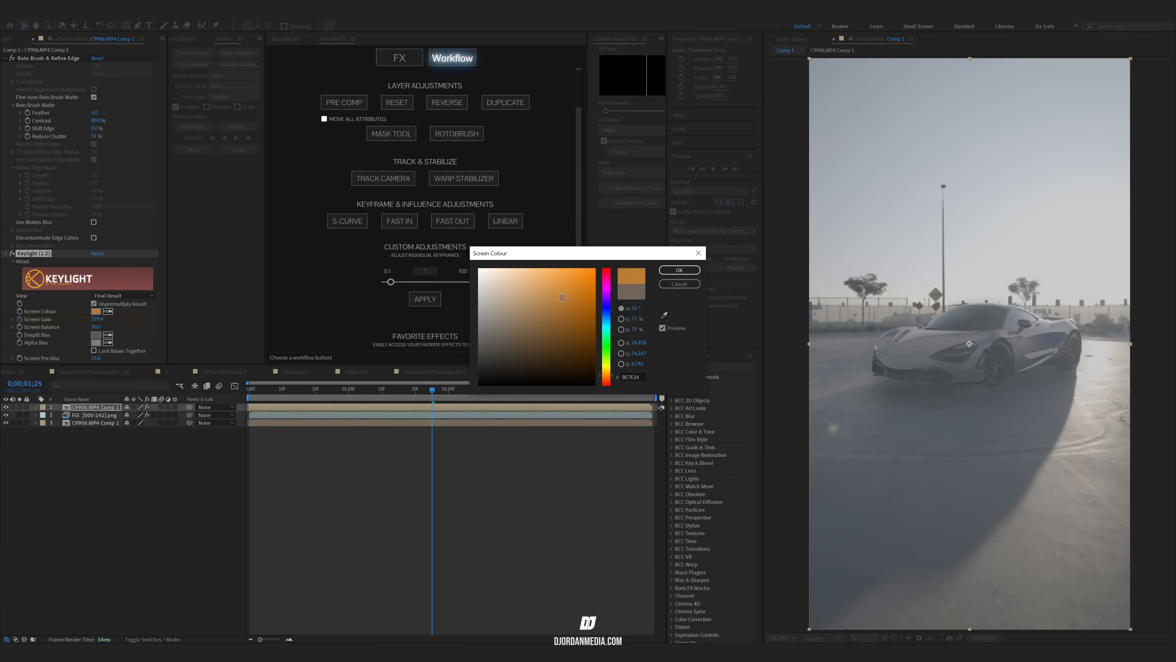
pyautogui.click(677, 270)
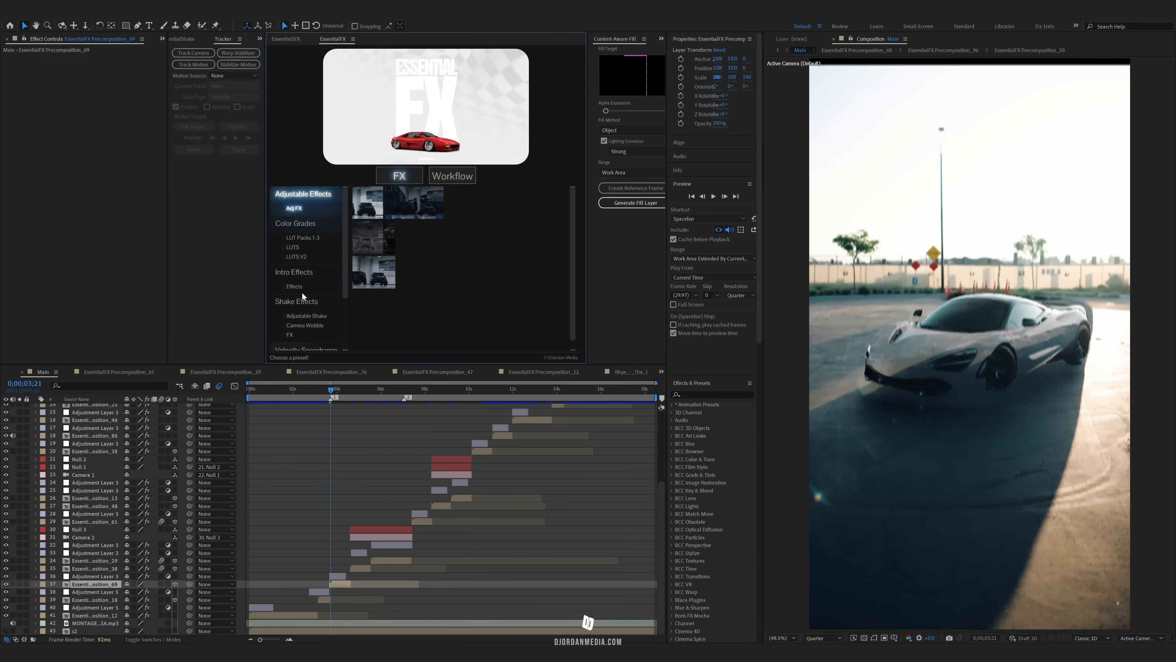
# Navigate the Main composition to the EssentialFX Precomposition_49 holding the car layers.
pyautogui.scroll(-3)
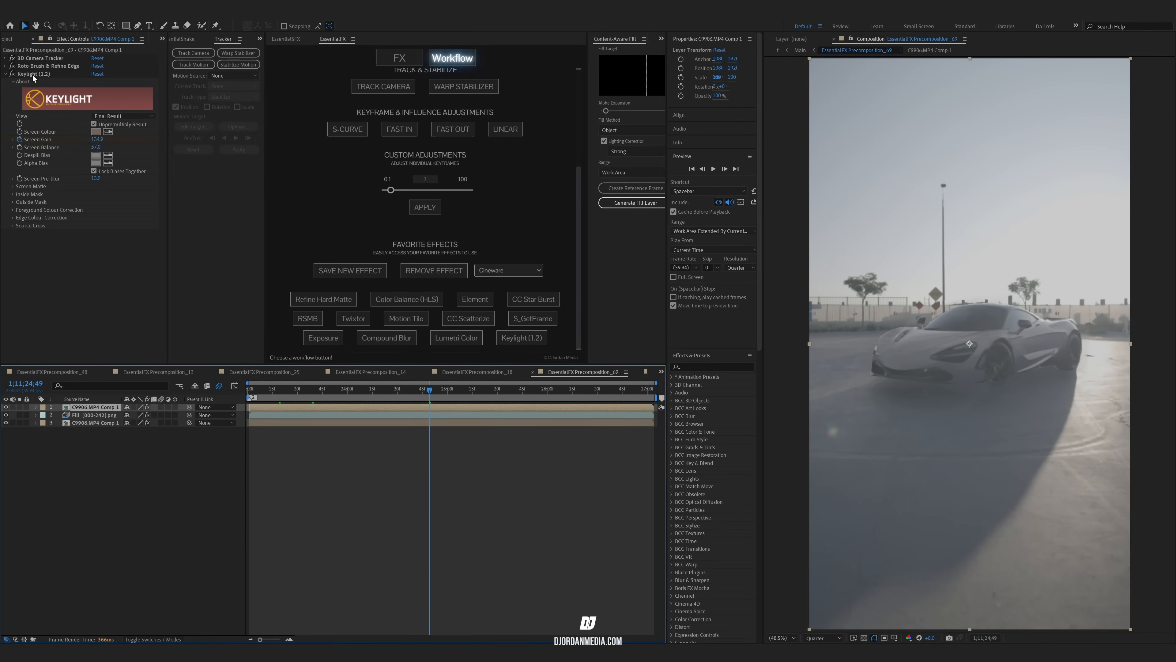
# Apply S_Glow to the car layer, keyframe its Brightness with Screen Gain, and review the fade.
pyautogui.click(508, 270)
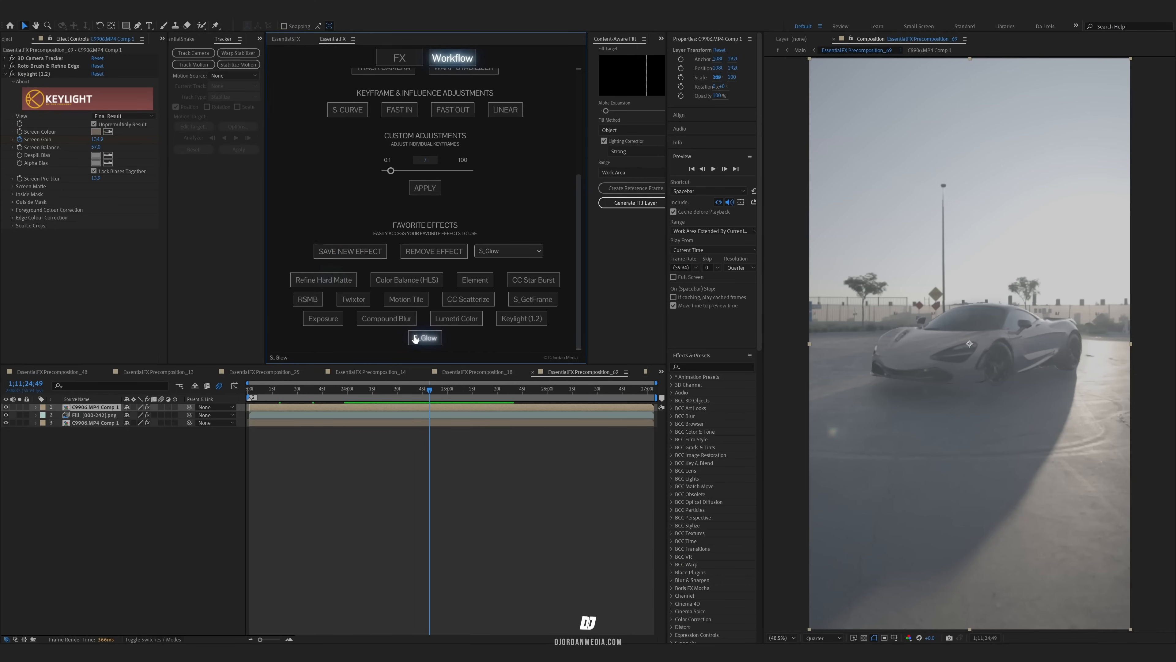
pyautogui.click(424, 337)
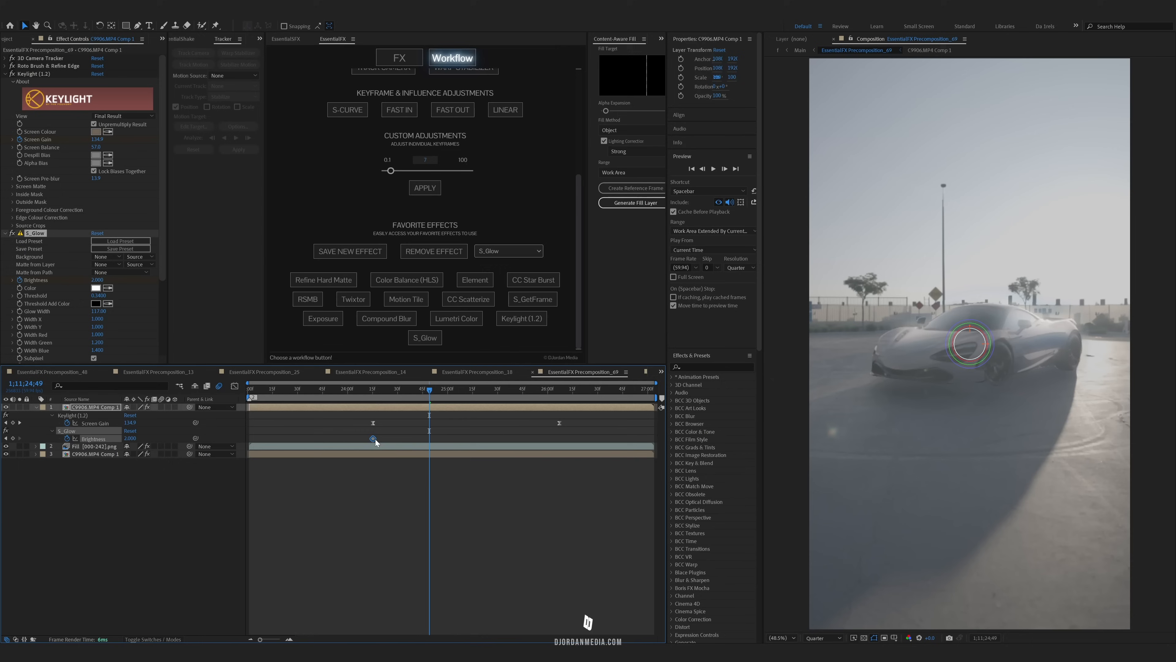
pyautogui.click(541, 390)
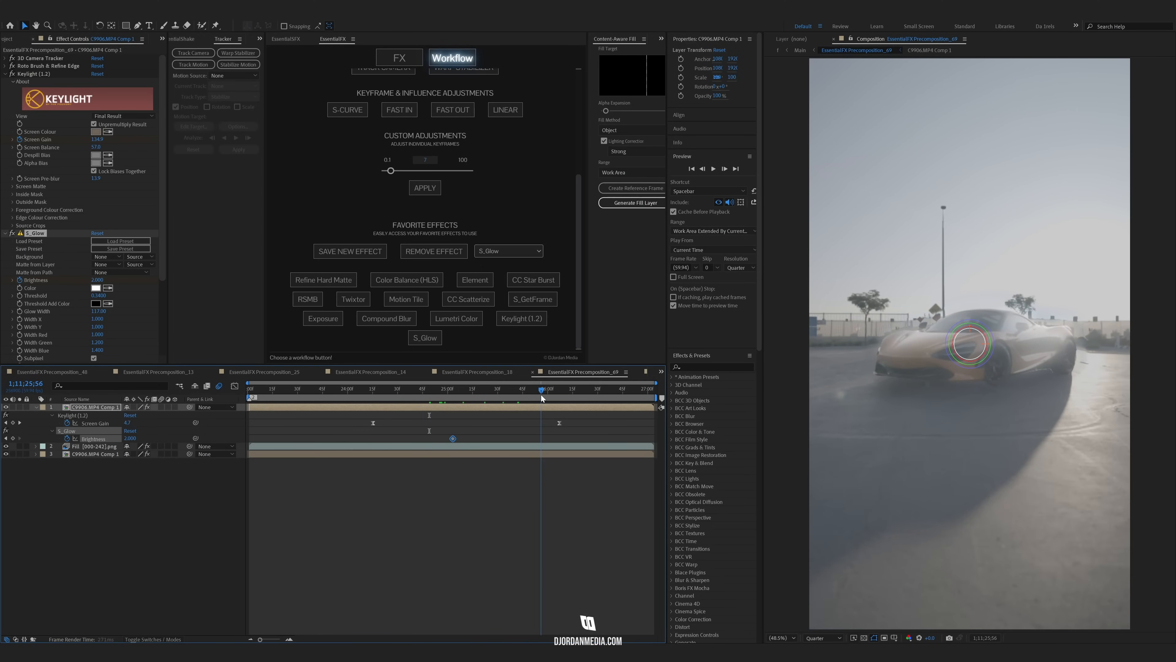
pyautogui.click(373, 390)
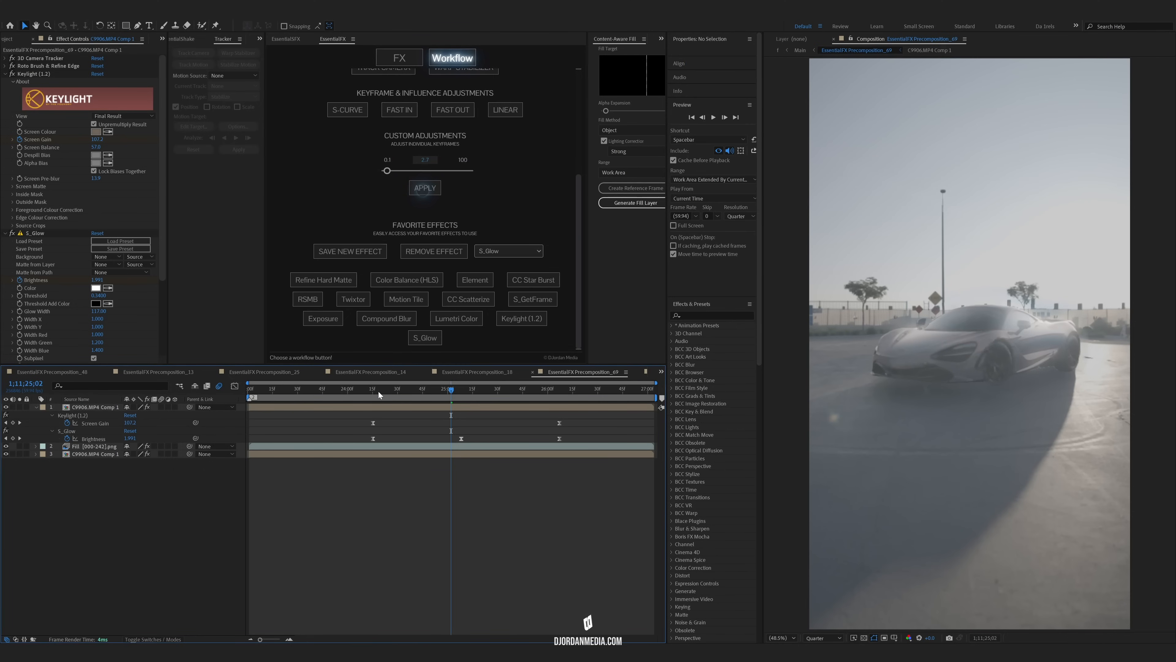
pyautogui.click(528, 388)
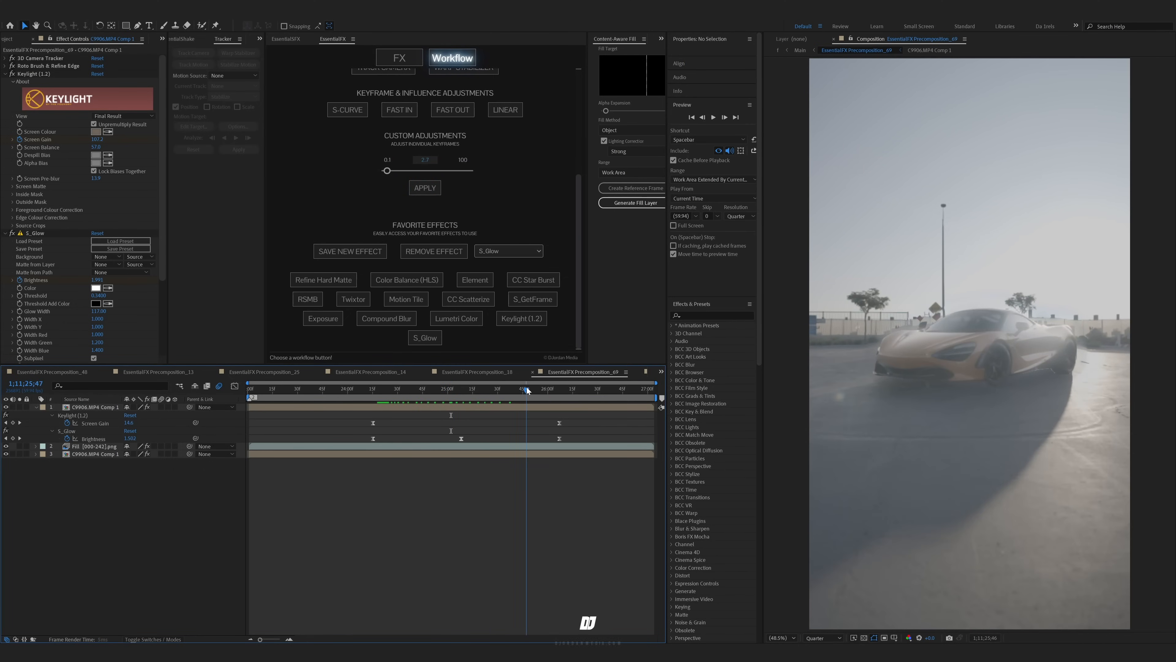